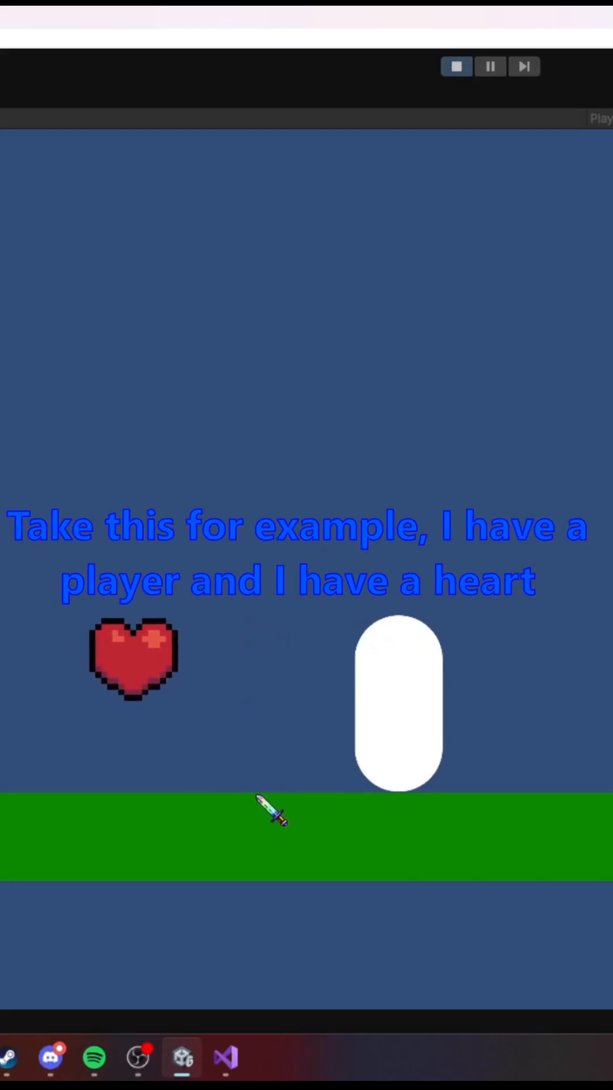
mouse_move(257, 799)
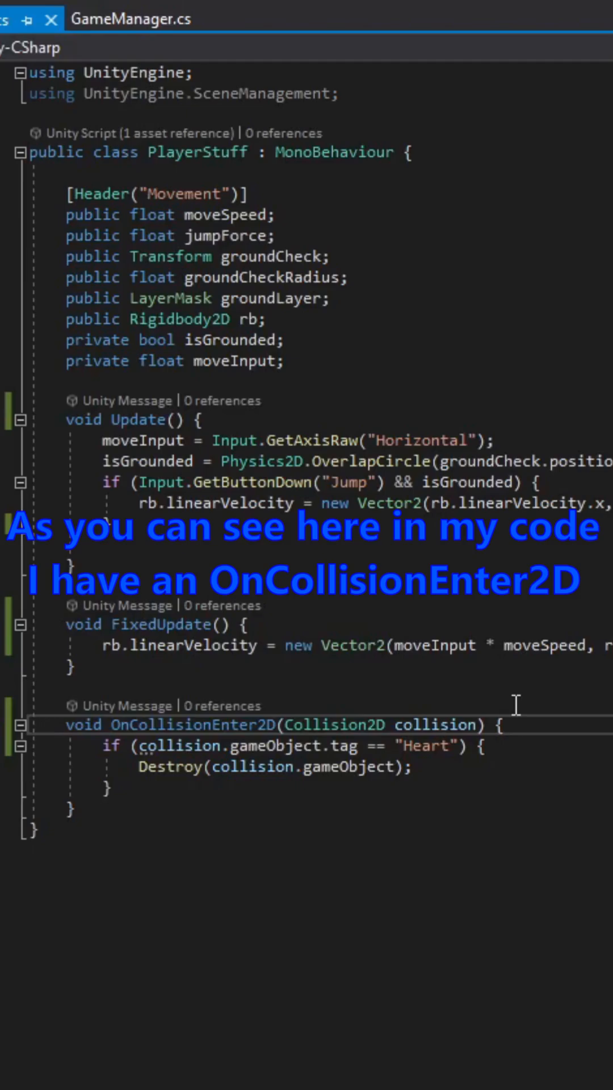
- Add Debug.Log("Touching " + collision.gameObject.name); at the start of OnCollisionEnter2D via IntelliSense
double_click(190, 725)
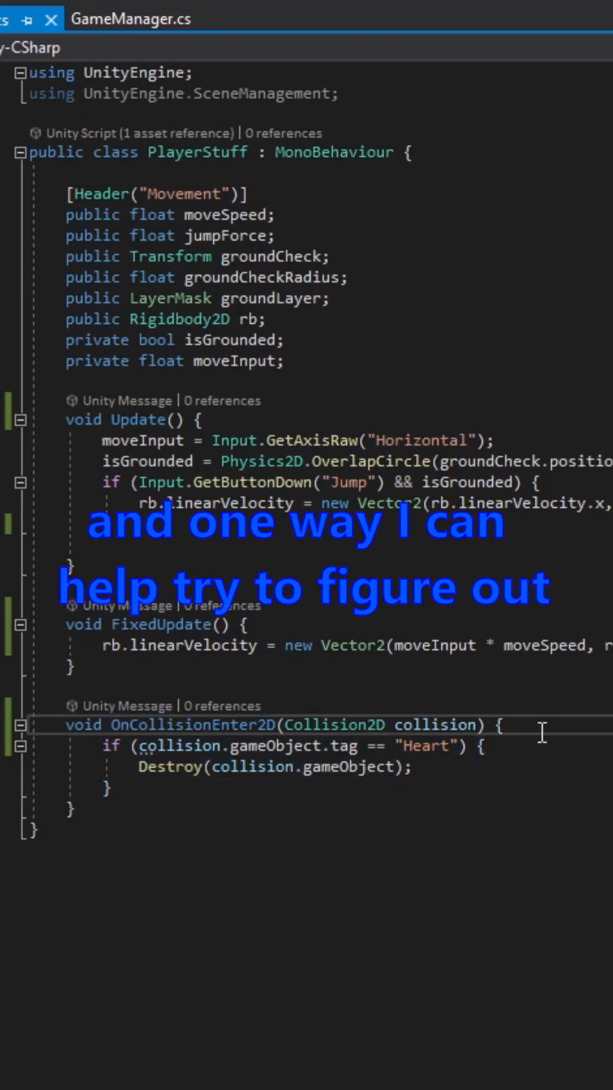
text(Debug.Log("");)
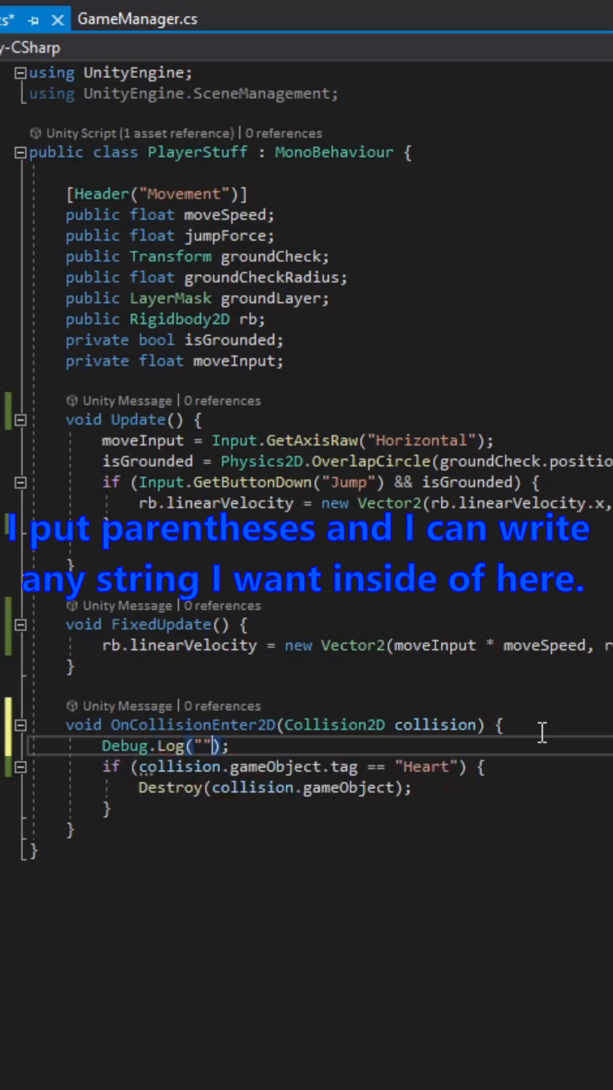
text(Touc)
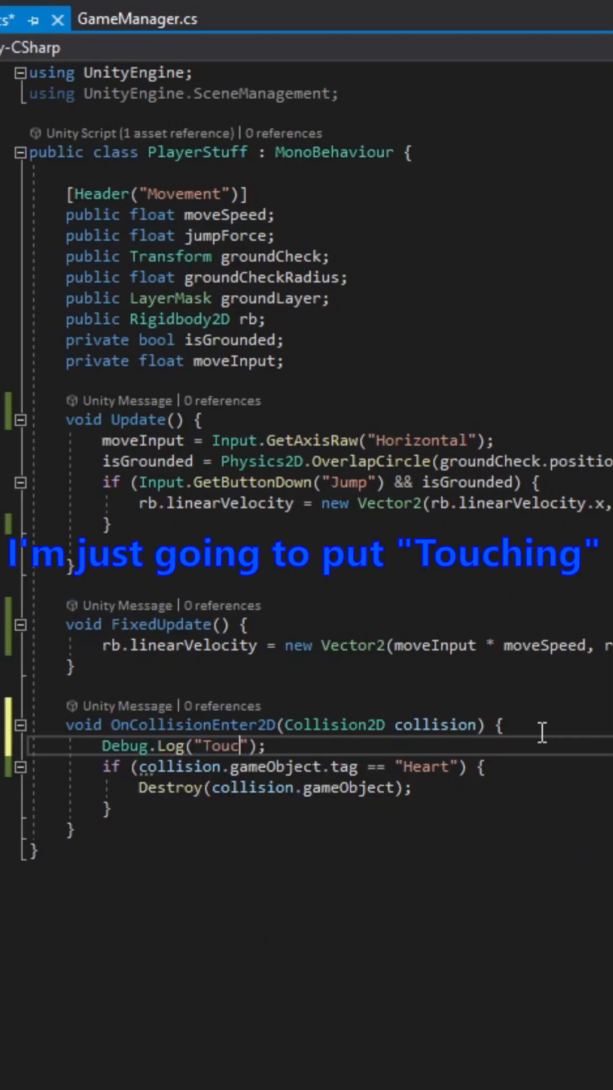
text(hing)
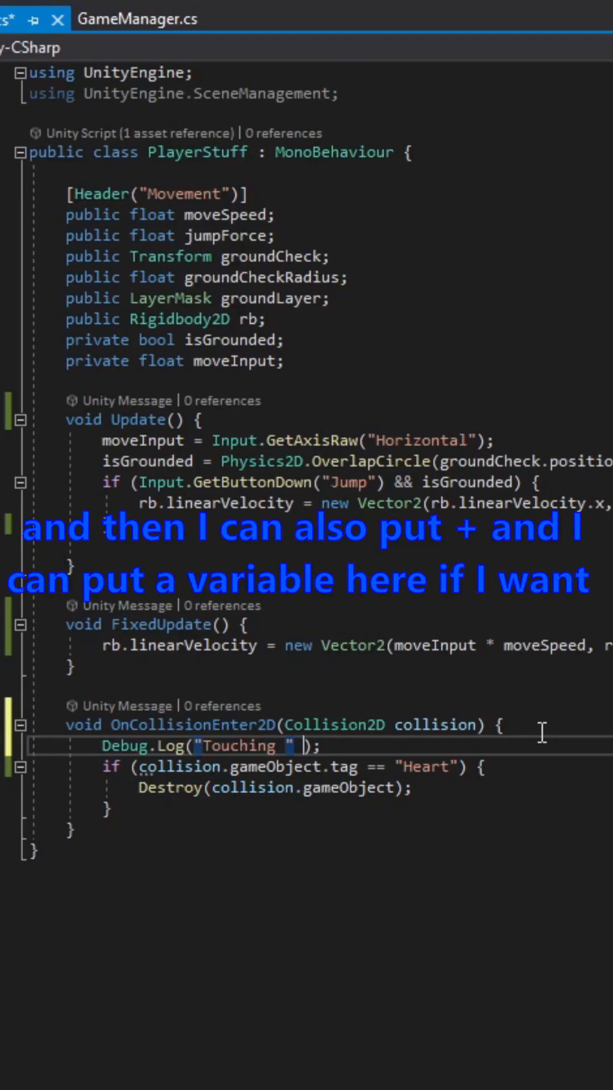
text(+)
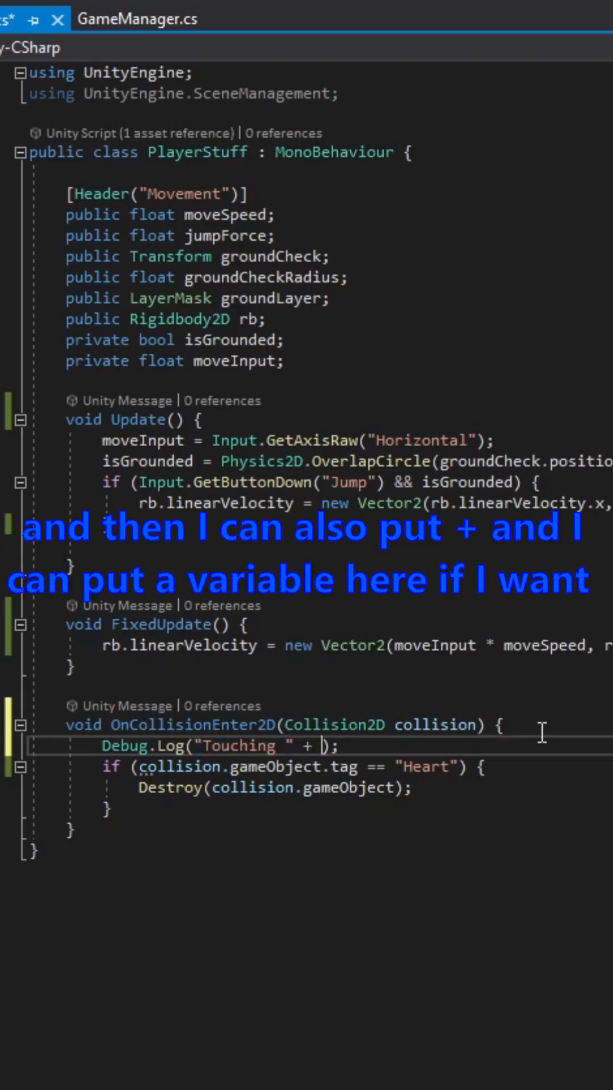
text(collision.)
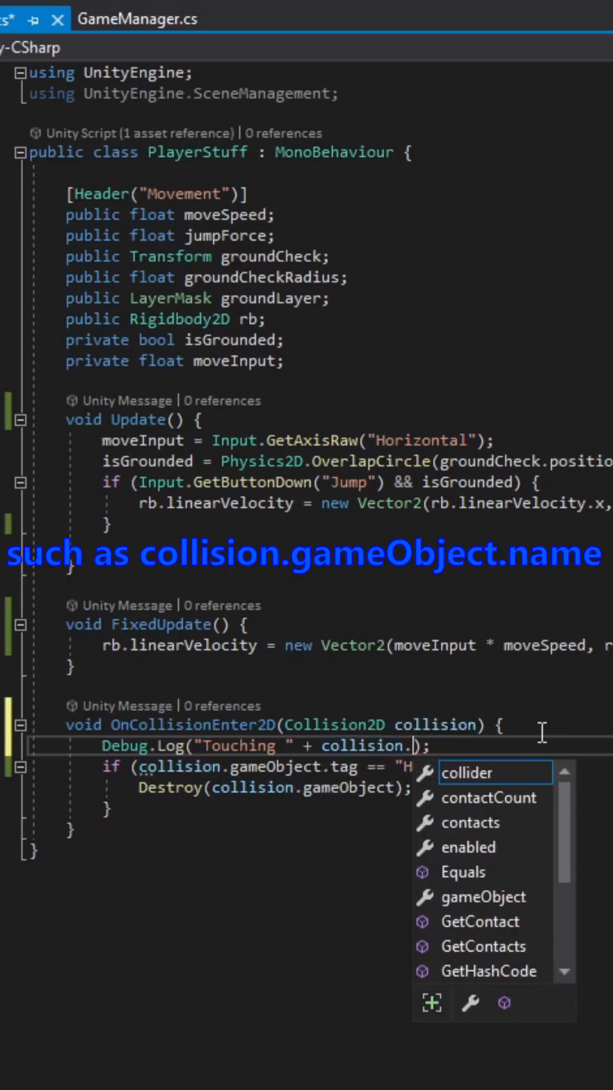
text(gameObject.name)
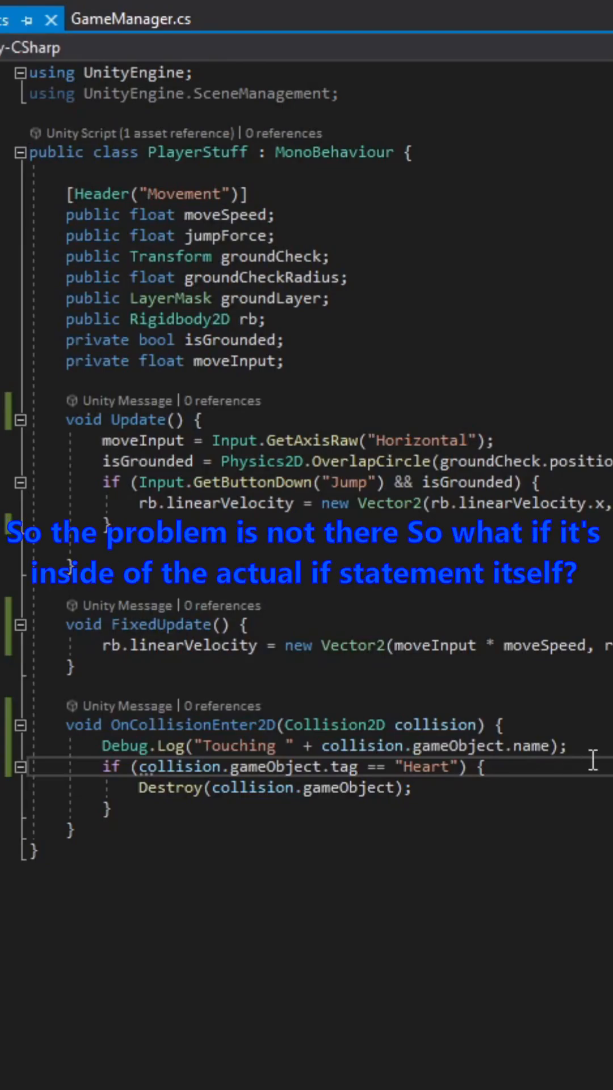
mouse_move(608, 747)
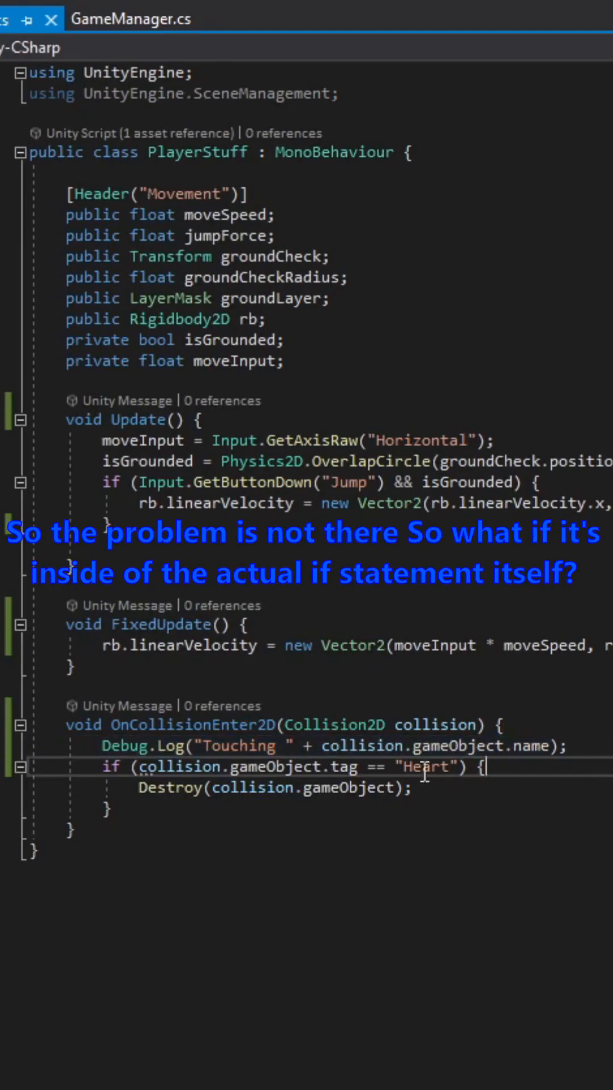
triple_click(334, 745)
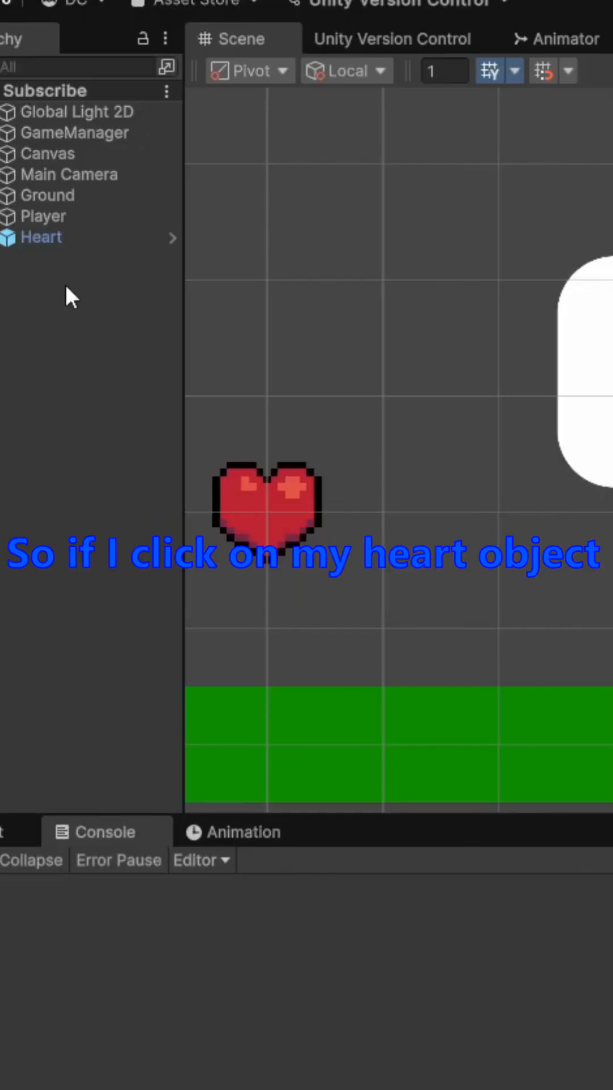
- Select Heart in the Hierarchy and change its Inspector tag from Untagged to Heart
click(40, 237)
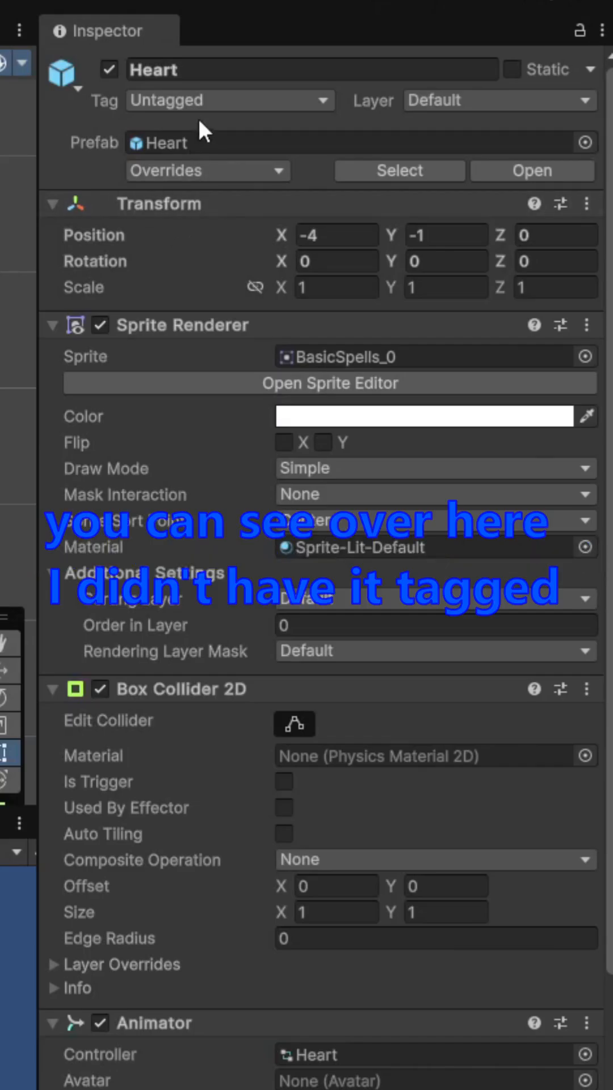
click(230, 99)
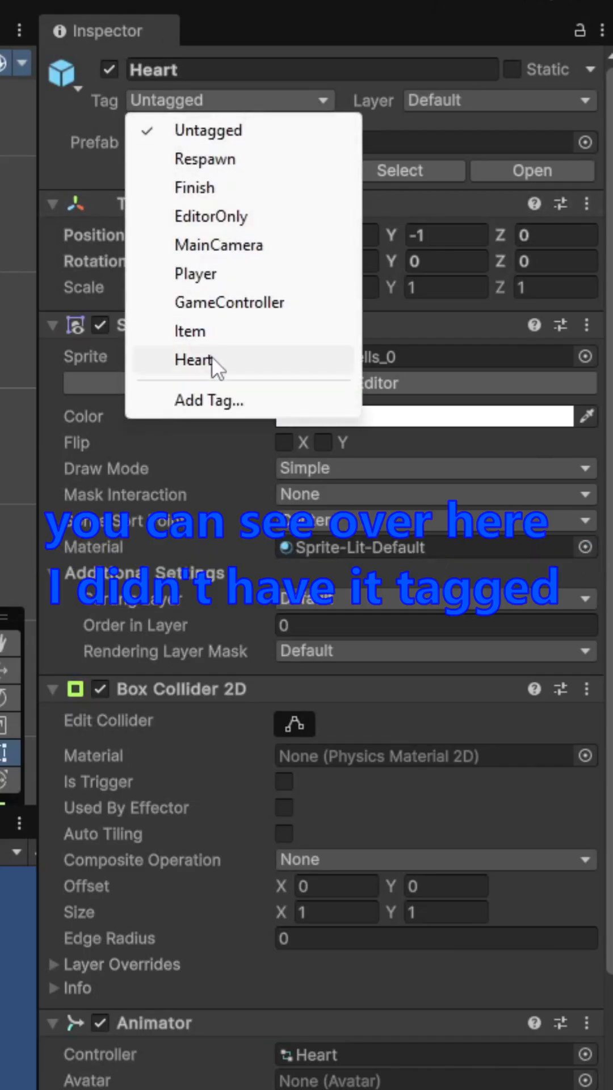
click(195, 360)
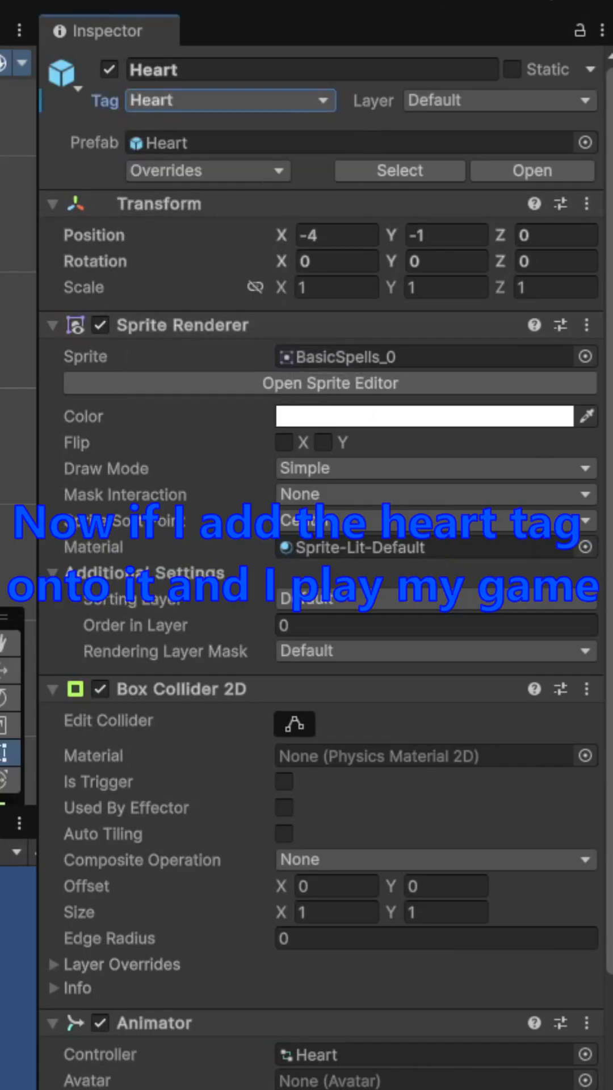